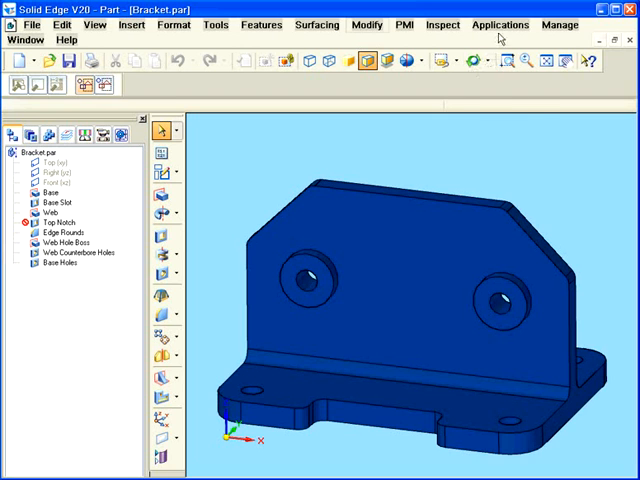
Show the Applications menu in Solid Edge to reach the simulation add-ons.
click(500, 24)
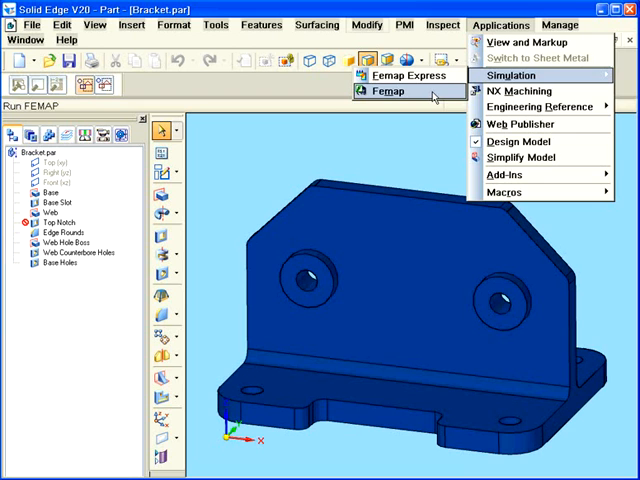
Send the bracket into Femap and expand the model tree to review its contents.
click(388, 92)
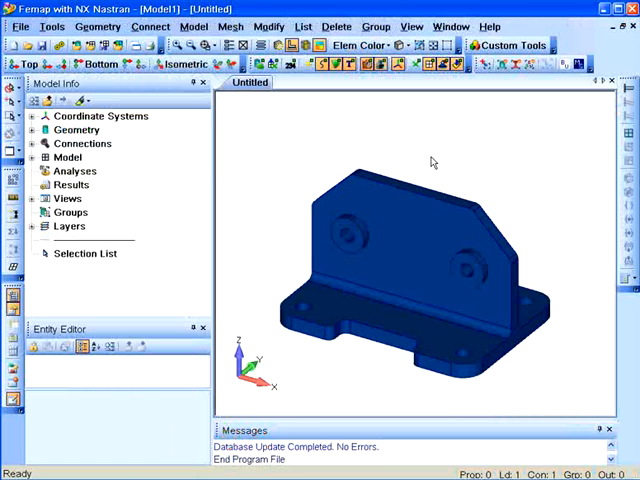
click(46, 156)
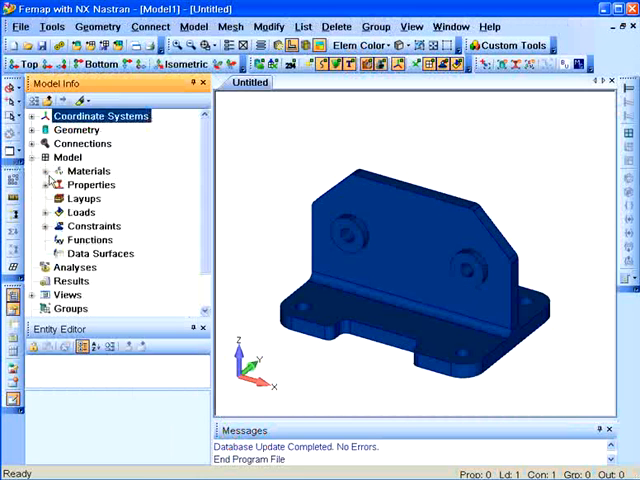
click(88, 172)
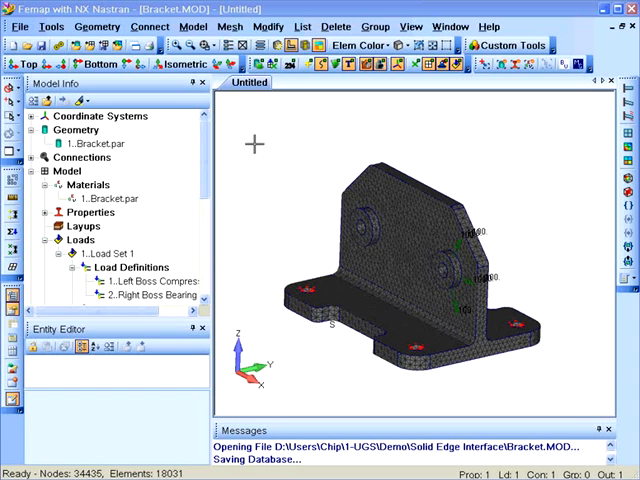
Start updating the outdated Bracket.par reference from the File References manager.
click(20, 26)
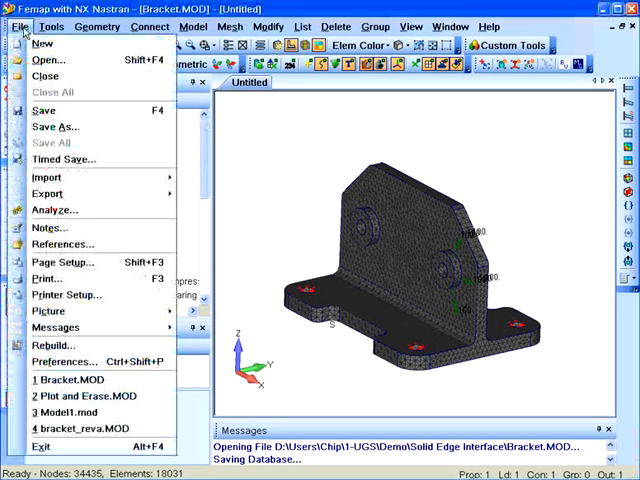
mouse_move(62, 244)
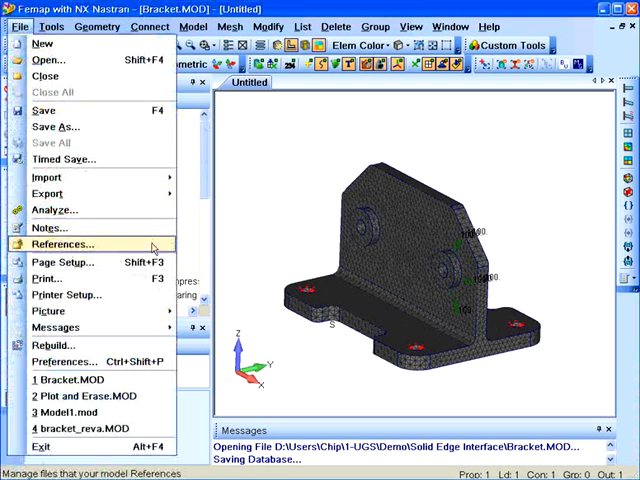
click(62, 244)
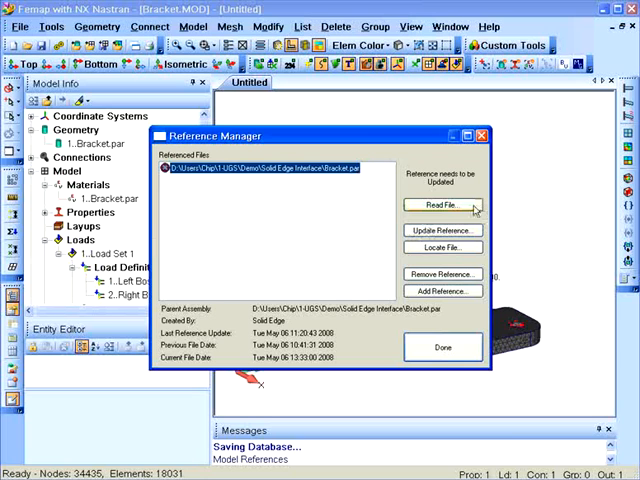
click(440, 204)
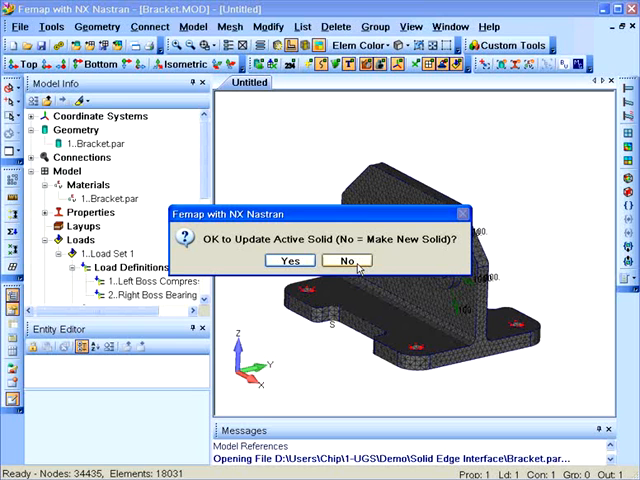
mouse_move(290, 260)
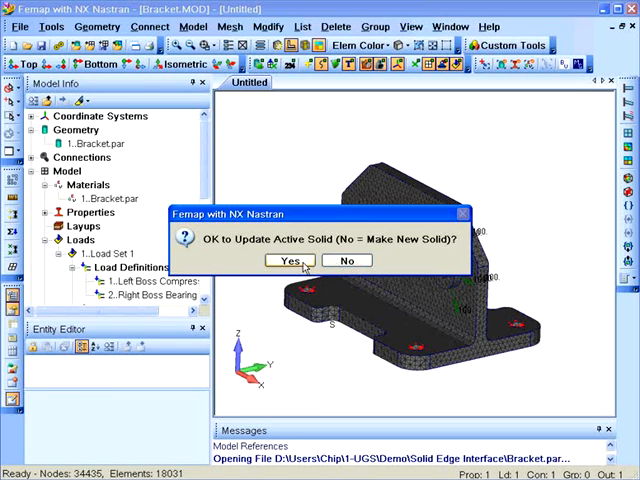
Update the active solid with the modified geometry, keeping loads and constraints, and close the manager.
click(290, 260)
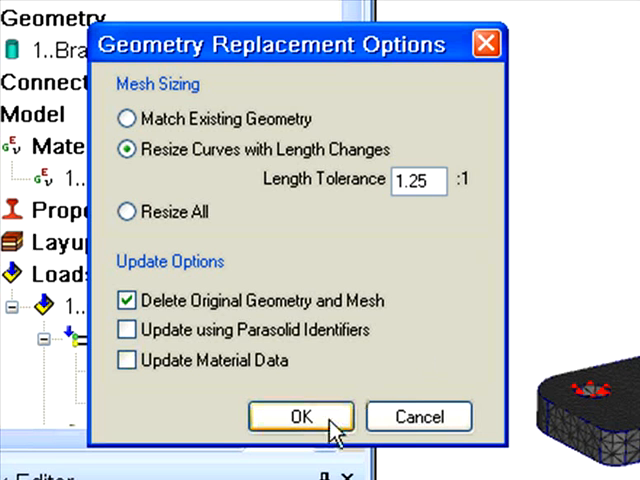
click(300, 416)
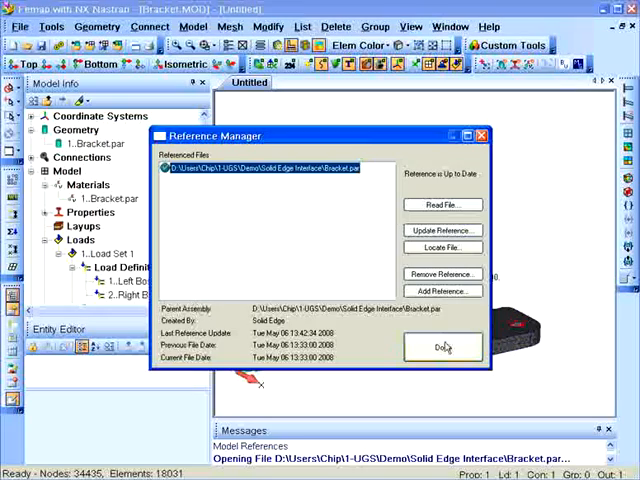
click(444, 348)
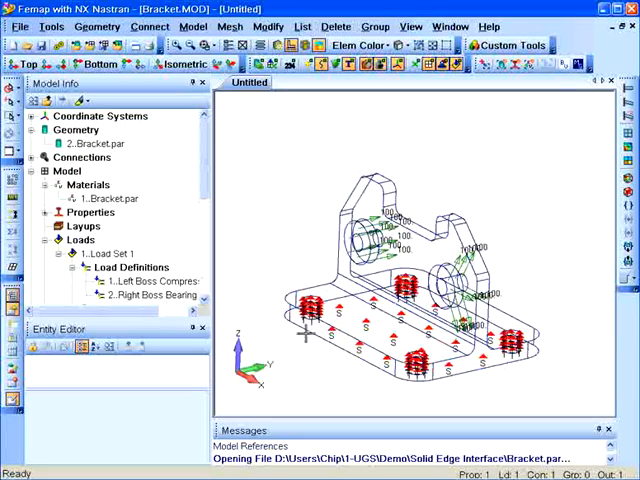